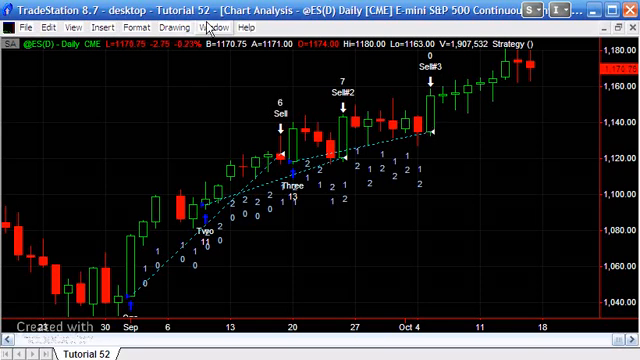
Switch to the _tutorial52 strategy code via the Window list.
{"action": "left_click", "coordinate": [206, 27]}
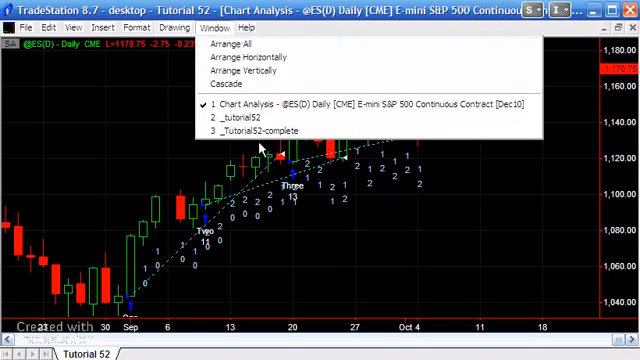
{"action": "left_click", "coordinate": [243, 125]}
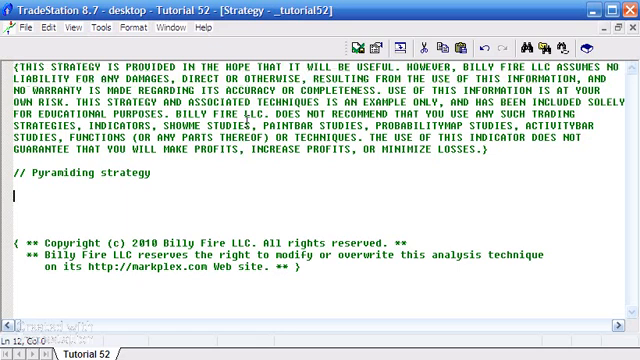
Write 'If D = 1100831 then Buy ("One") 5 Contracts Next Bar Market;' as the first entry.
{"action": "type", "text": "Id"}
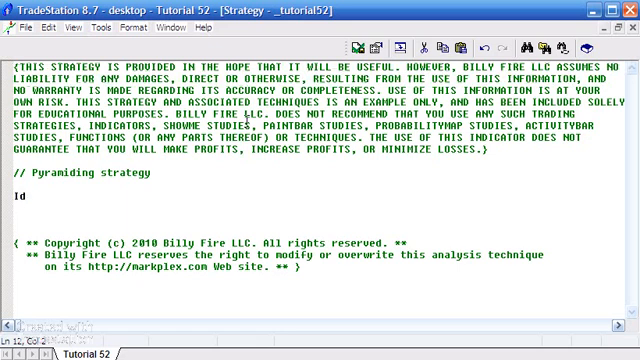
{"action": "type", "text": "If D ="}
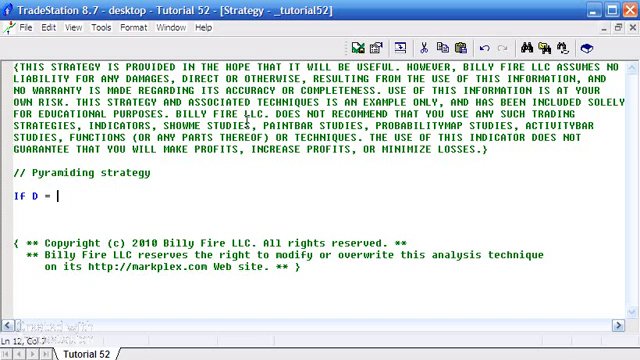
{"action": "type", "text": "1"}
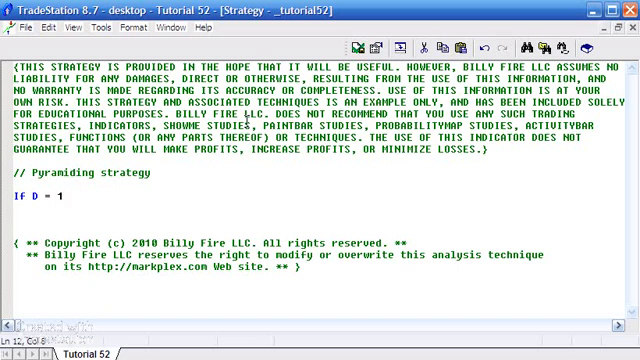
{"action": "type", "text": "100"}
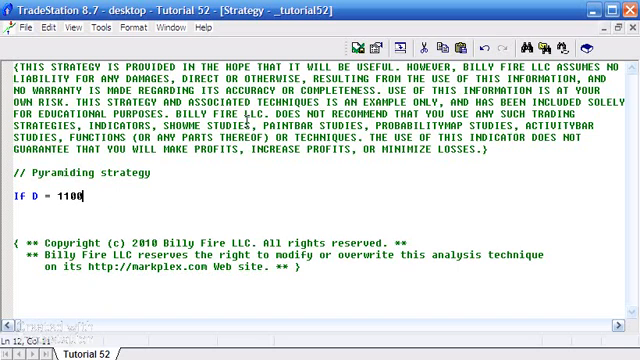
{"action": "type", "text": "8"}
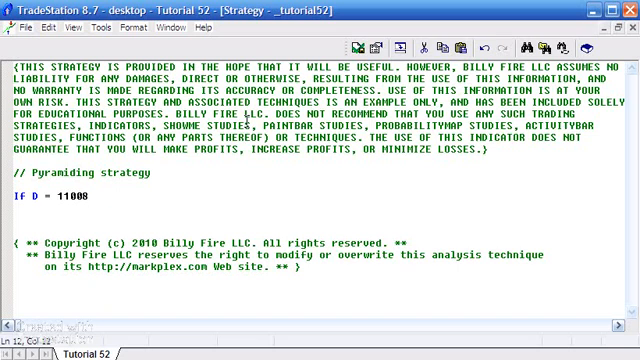
{"action": "type", "text": "31"}
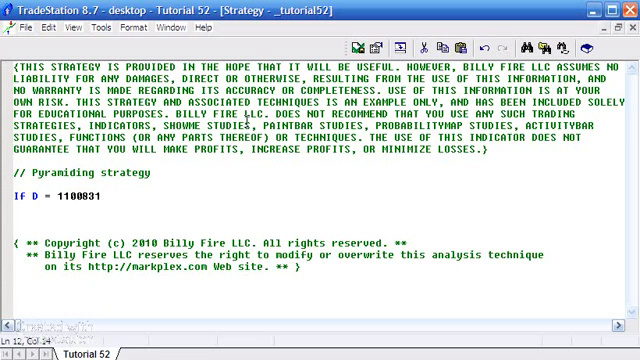
{"action": "type", "text": "then"}
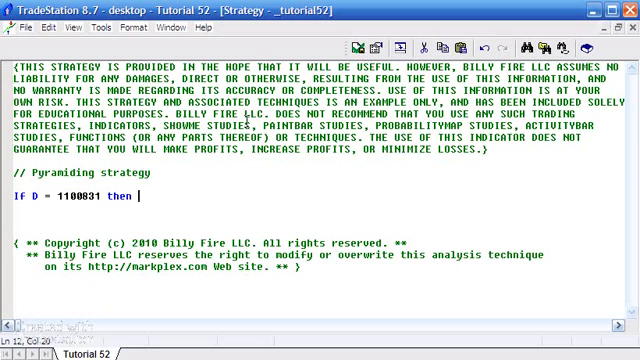
{"action": "type", "text": "Buy"}
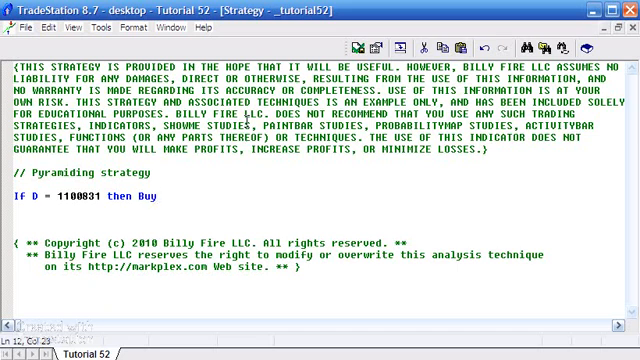
{"action": "type", "text": "(\"One"}
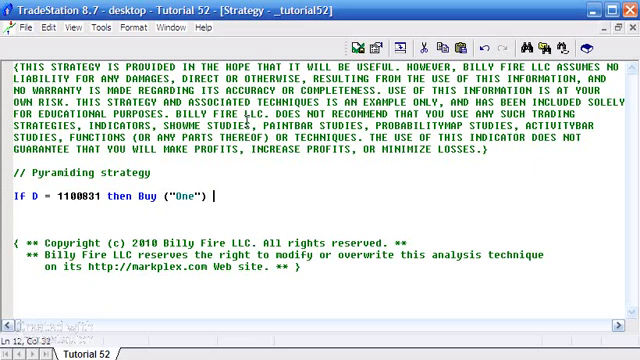
{"action": "type", "text": "5 Contracts"}
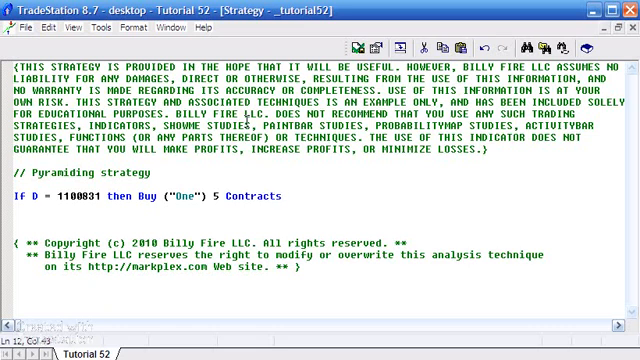
{"action": "type", "text": "Next"}
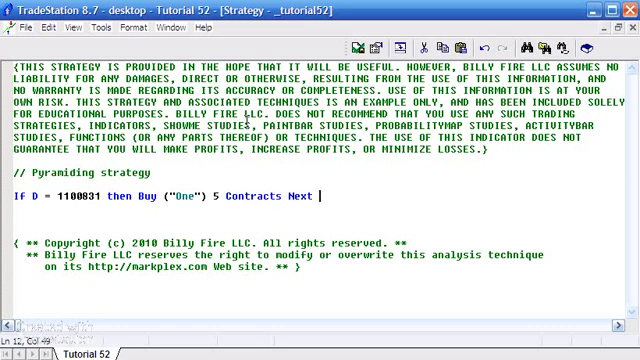
{"action": "type", "text": "Bar"}
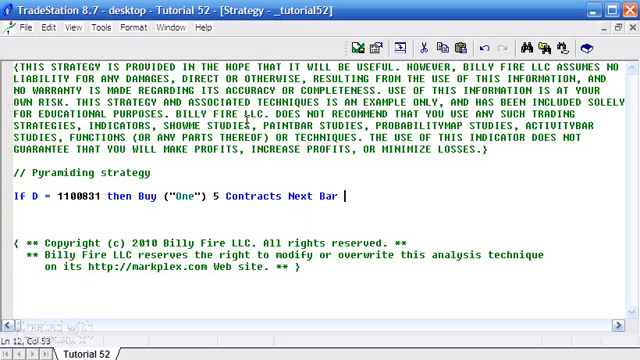
{"action": "type", "text": "Martket"}
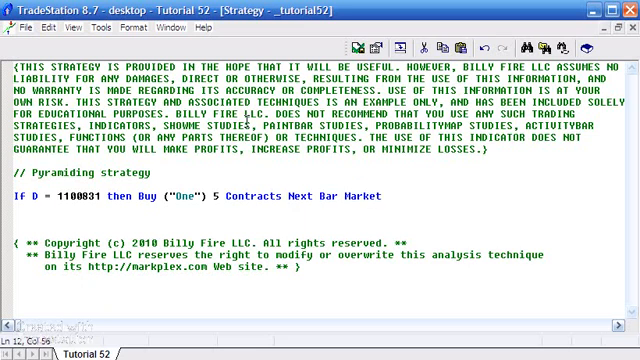
{"action": "type", "text": ";"}
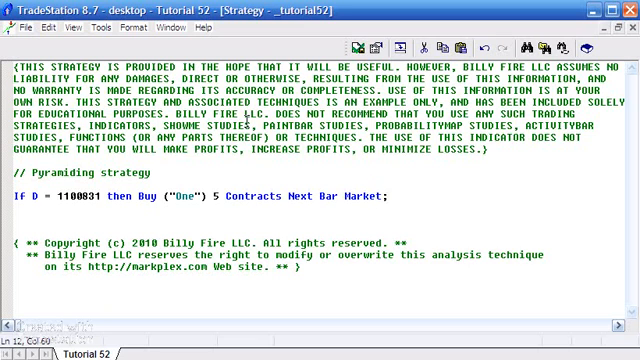
Duplicate the buy line into entries "Two" on 1100908 and "Three" on 1100917.
{"action": "triple_click", "coordinate": [200, 190]}
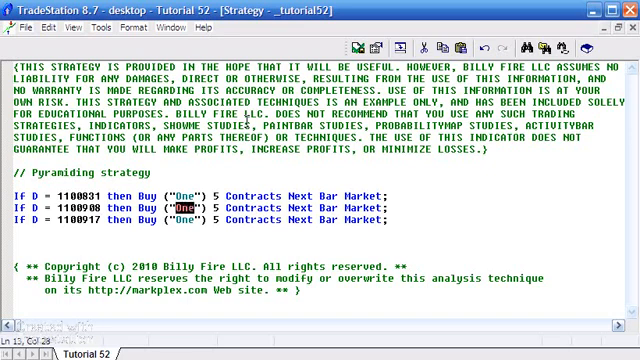
{"action": "type", "text": "Two"}
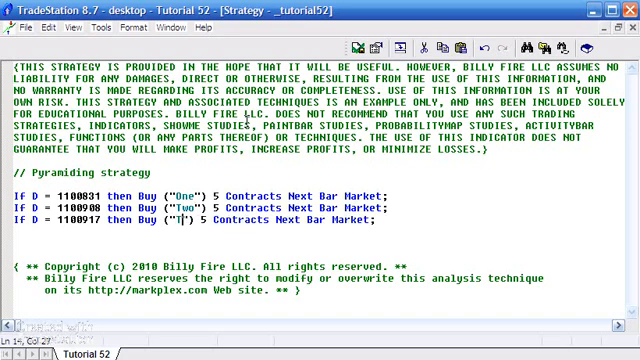
{"action": "type", "text": "hree"}
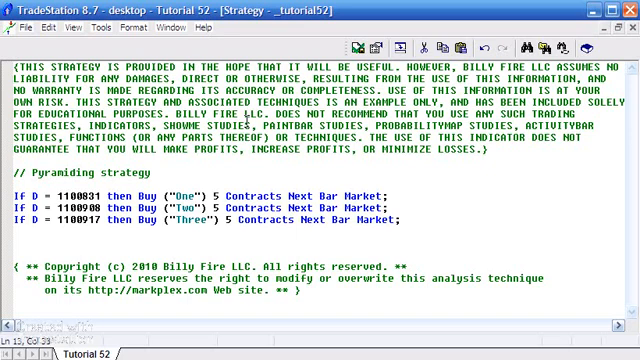
{"action": "type", "text": "6"}
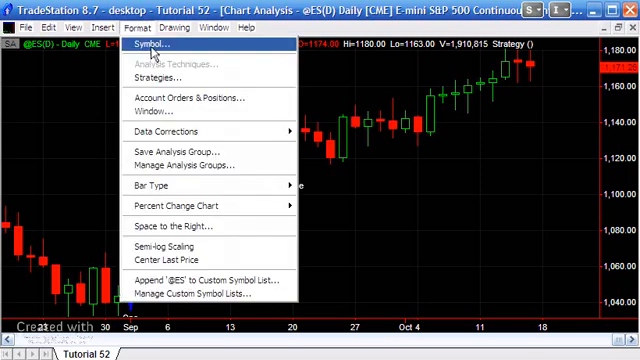
In Format Symbol > Scaling, set the Sub-graph Lower margin to 10%.
{"action": "left_click", "coordinate": [162, 44]}
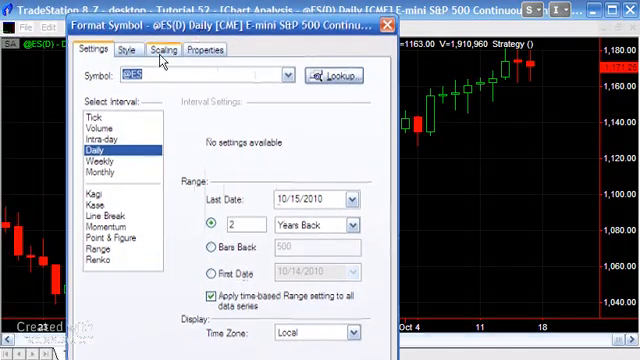
{"action": "left_click", "coordinate": [160, 49]}
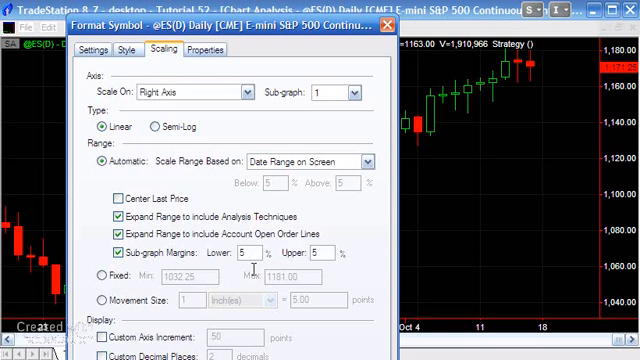
{"action": "left_click", "coordinate": [231, 253]}
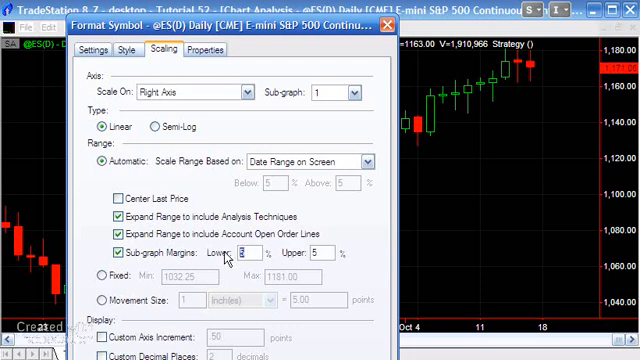
{"action": "type", "text": "10"}
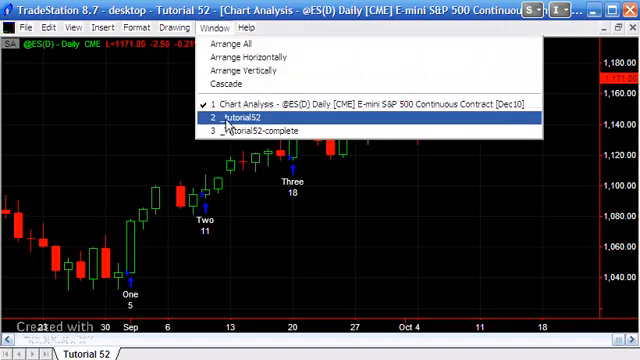
In _tutorial52, add 'If BarsSinceEntry = 10 then Sell Next Bar at Market;' below the Buy lines.
{"action": "left_click", "coordinate": [240, 120]}
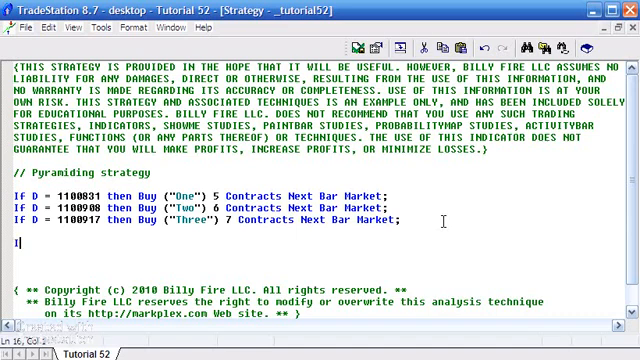
{"action": "type", "text": "If BarsSince"}
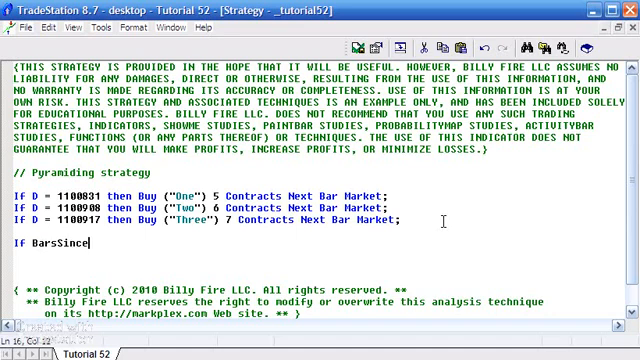
{"action": "type", "text": "Entry"}
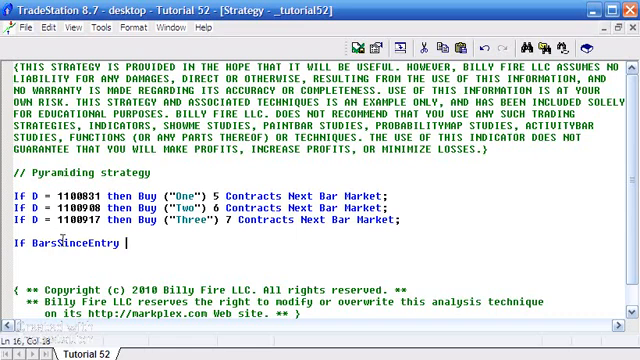
{"action": "type", "text": "="}
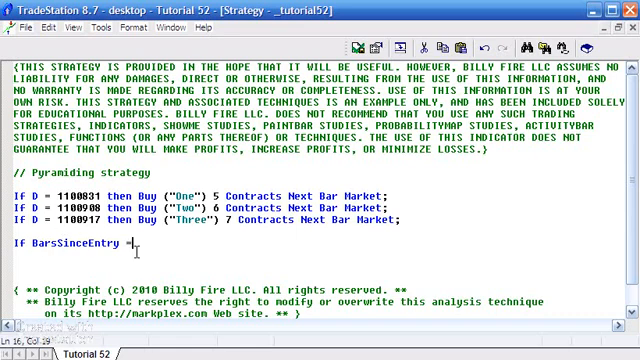
{"action": "type", "text": "10"}
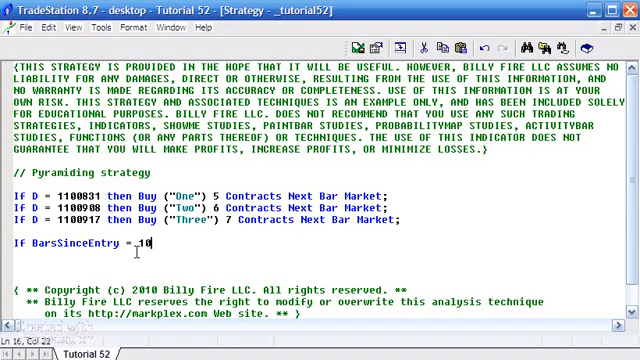
{"action": "type", "text": "then S"}
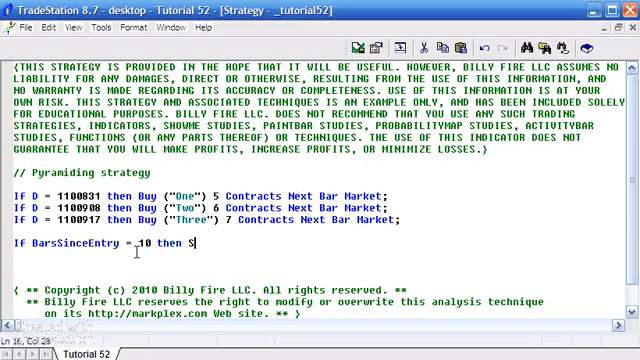
{"action": "type", "text": "ell"}
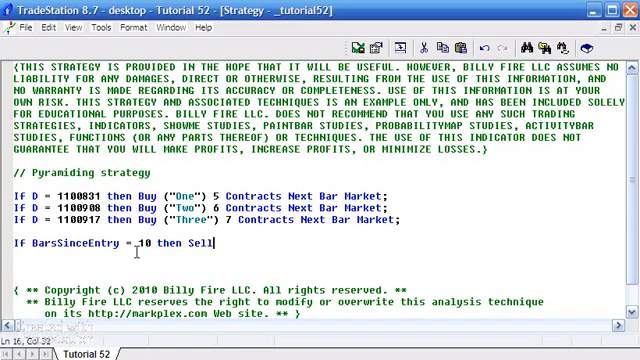
{"action": "type", "text": "N"}
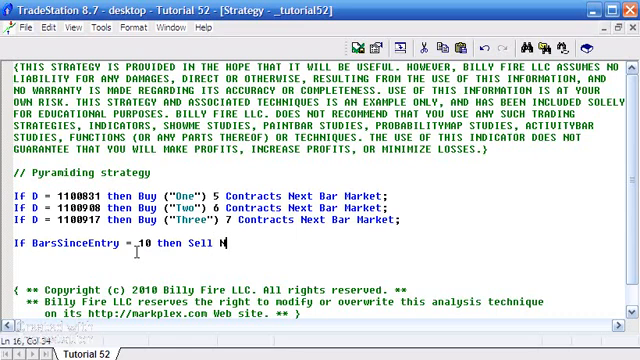
{"action": "type", "text": "ext Bar at"}
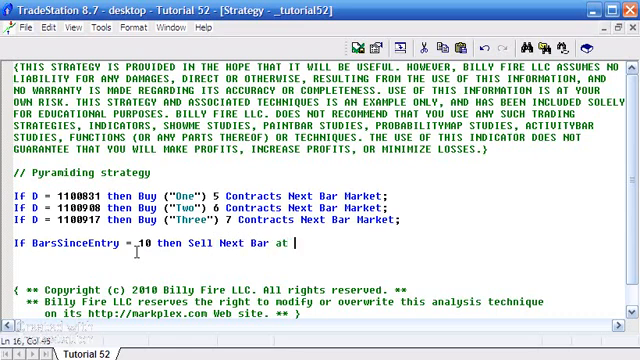
{"action": "type", "text": "Market"}
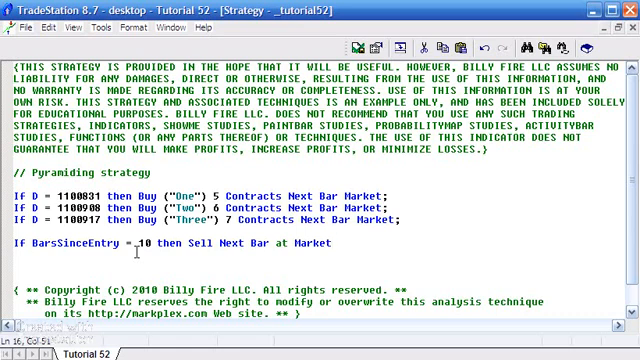
{"action": "type", "text": ";"}
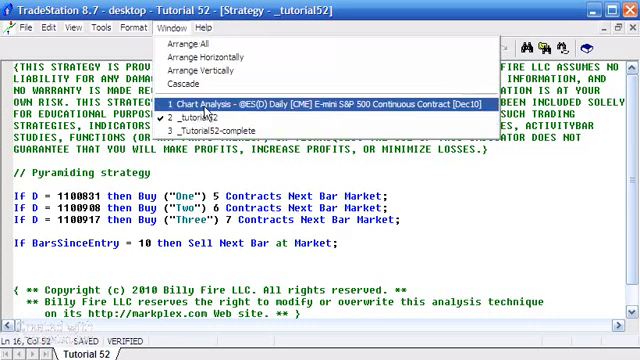
{"action": "left_click", "coordinate": [260, 100]}
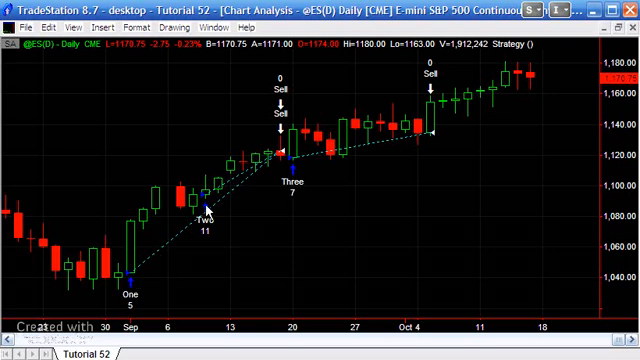
{"action": "mouse_move", "coordinate": [287, 195]}
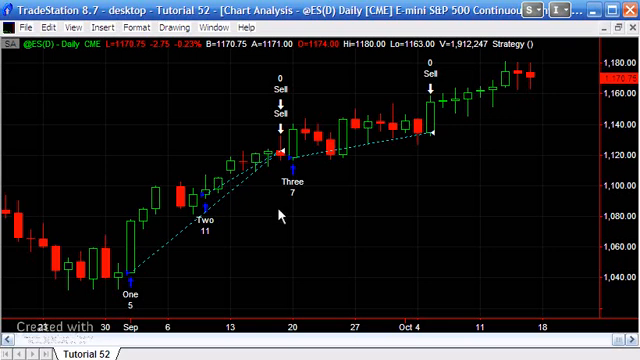
{"action": "mouse_move", "coordinate": [360, 180]}
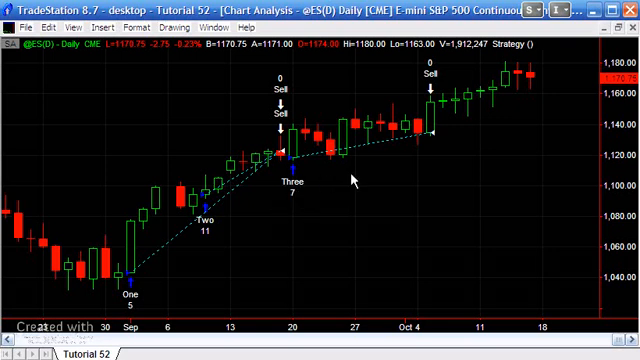
{"action": "mouse_move", "coordinate": [197, 272]}
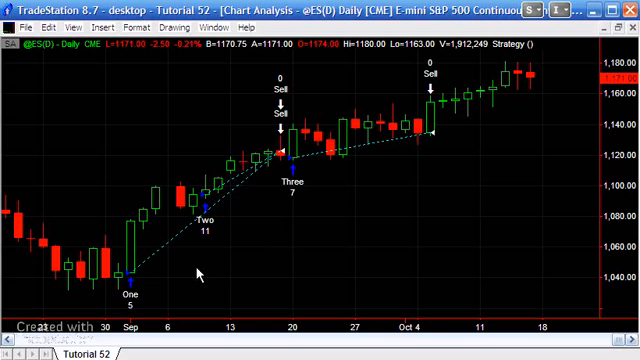
{"action": "mouse_move", "coordinate": [198, 275]}
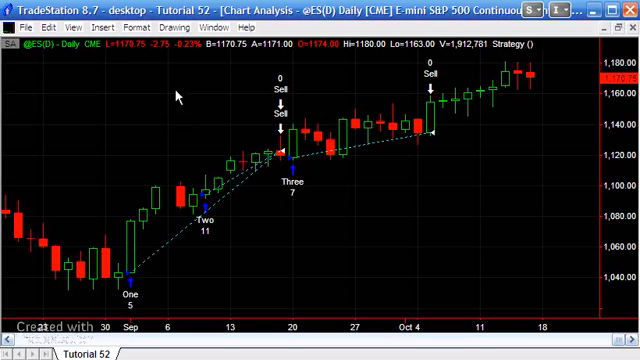
{"action": "left_click", "coordinate": [204, 27]}
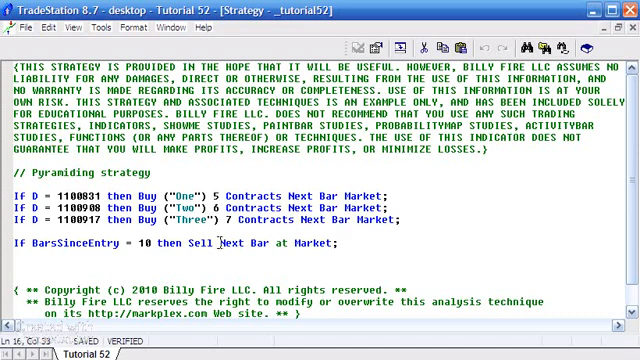
Insert 'From Entry ("One")' after Sell so the exit reads Sell from Entry ("One") Next Bar at Market.
{"action": "type", "text": "From"}
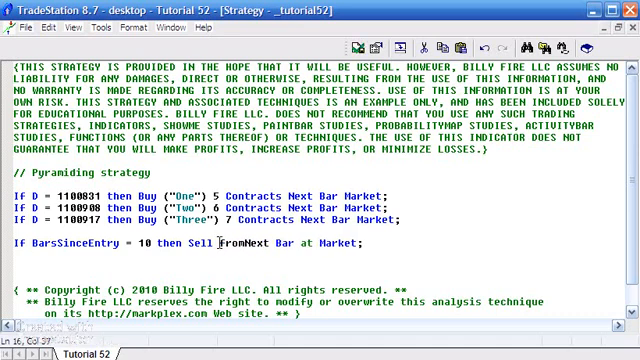
{"action": "type", "text": "Entry"}
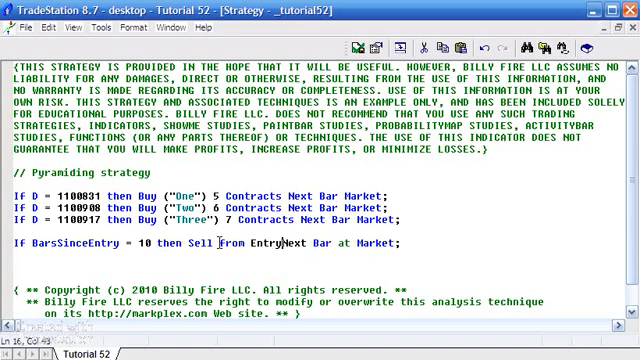
{"action": "type", "text": "(\"One"}
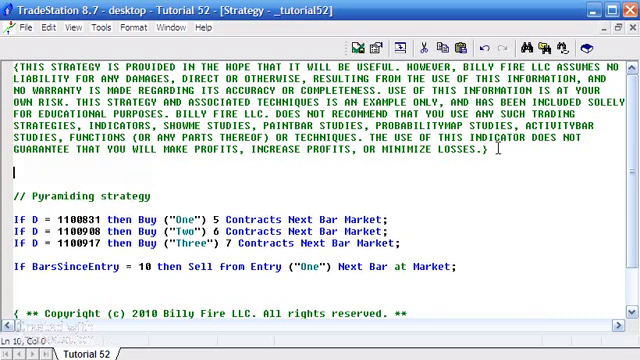
Declare 'Var: CE( 0 );' and assign 'CE = CurrentEntries;' above the Pyramiding comment.
{"action": "type", "text": "Var:"}
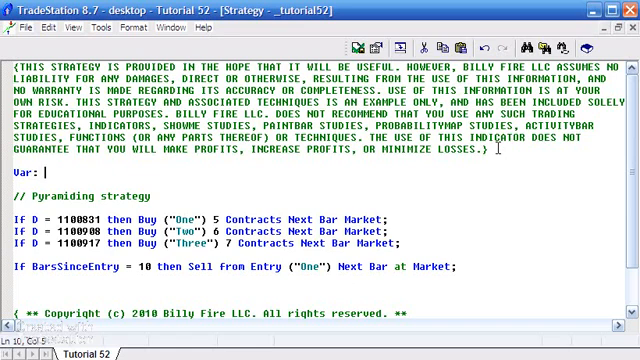
{"action": "type", "text": "CE( 0 );"}
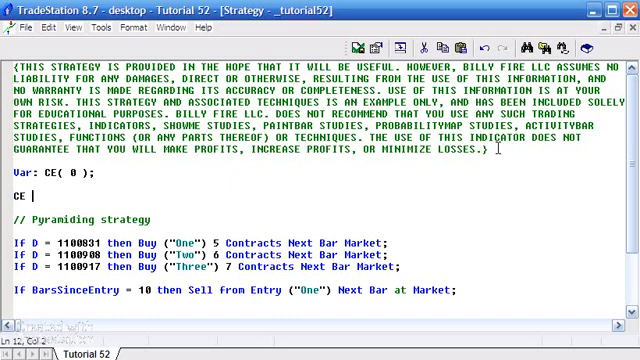
{"action": "type", "text": "= CurrentEntires"}
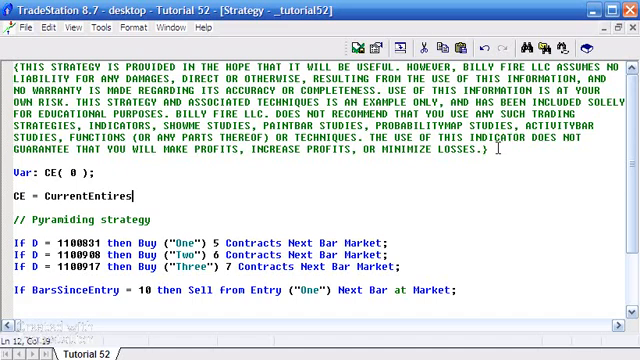
{"action": "key", "text": "BackSpace"}
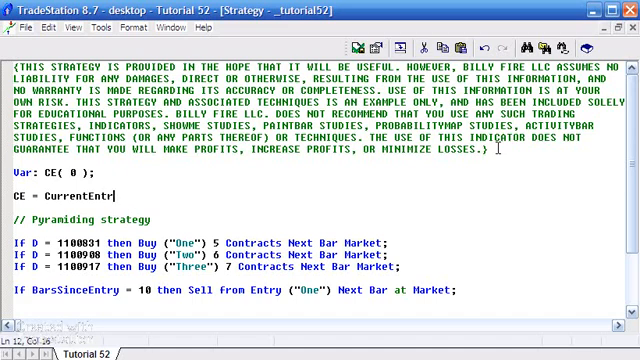
{"action": "type", "text": "ies;"}
{"action": "left_click", "coordinate": [56, 172]}
{"action": "type", "text": ","}
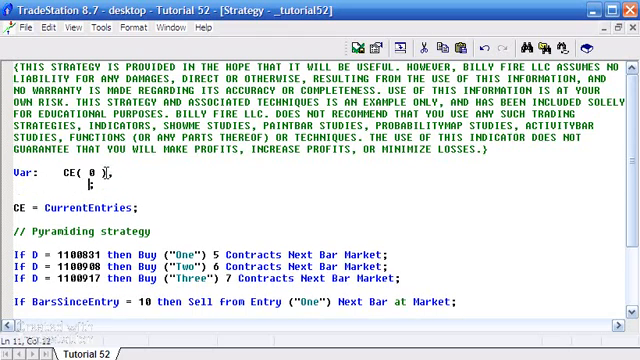
Extend the Var block with TwoCtr( 0 ), ThreeCtr( 0 ), StartCountTwo( FALSE ), StartCountThree( FALSE ).
{"action": "type", "text": "TwoCtr"}
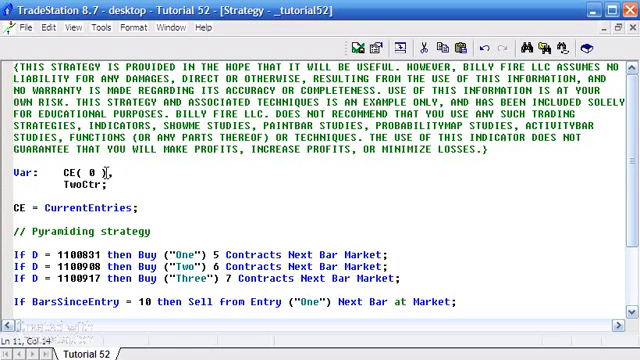
{"action": "type", "text": "( 0 ),"}
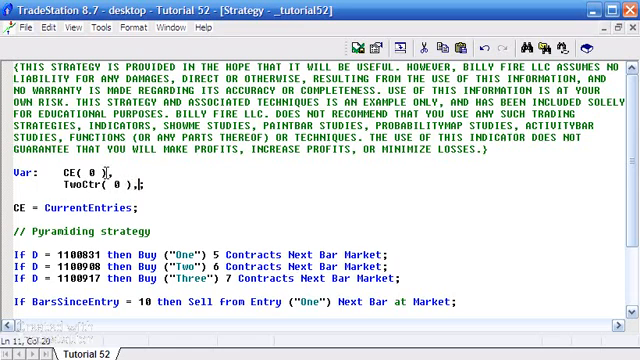
{"action": "type", "text": "ThreeCtr( 0 ),"}
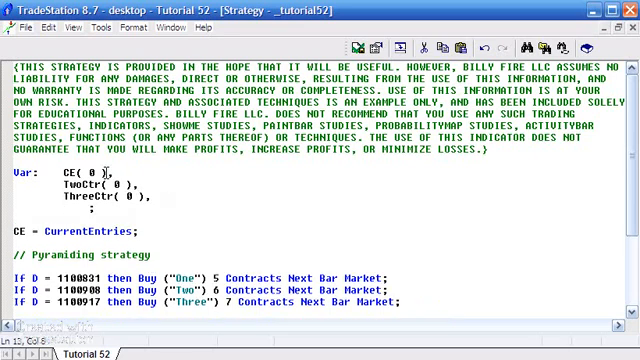
{"action": "type", "text": "Start"}
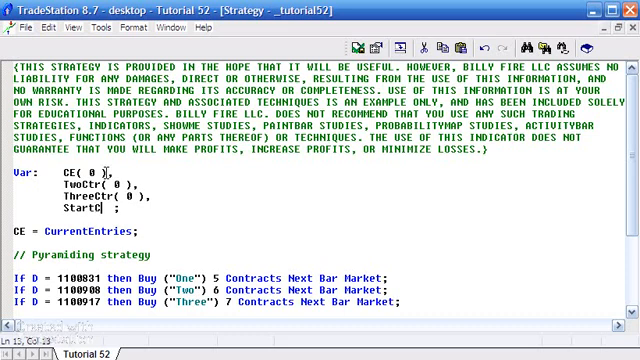
{"action": "type", "text": "CountTwo"}
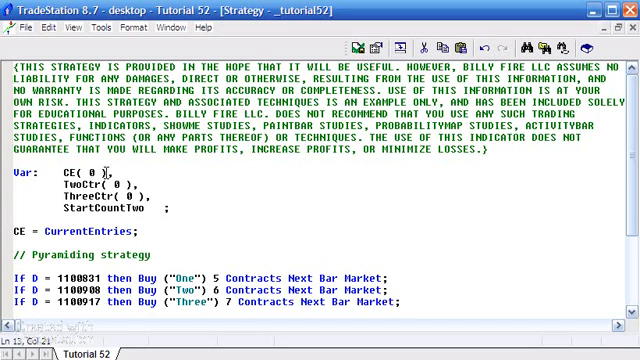
{"action": "type", "text": "FALSE"}
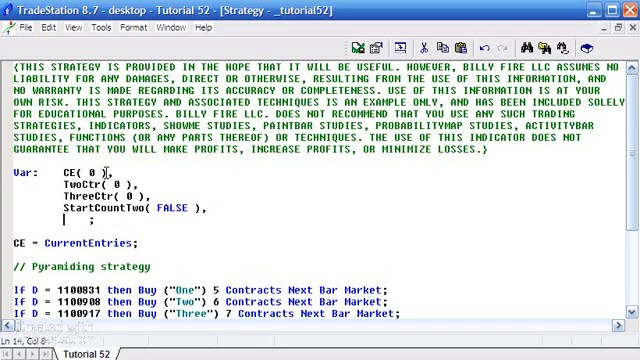
{"action": "type", "text": "StartCoun"}
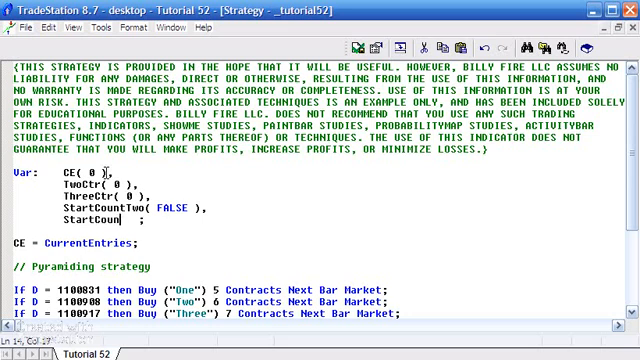
{"action": "type", "text": "tThree("}
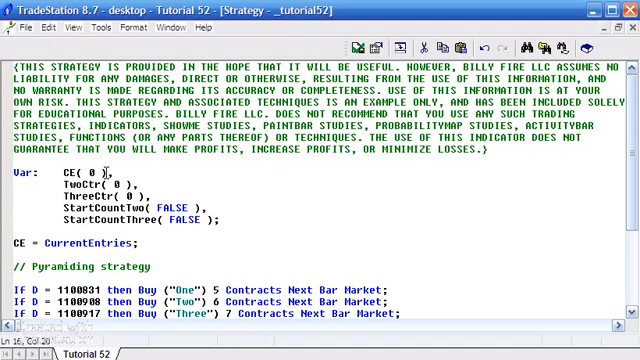
{"action": "type", "text": "If"}
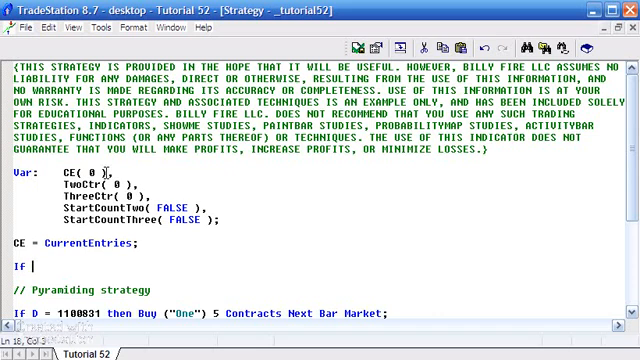
Write the condition 'If CE = 2 and CE[1] <> 2 then Begin' for entry two's first fill.
{"action": "type", "text": "CE = 2 a"}
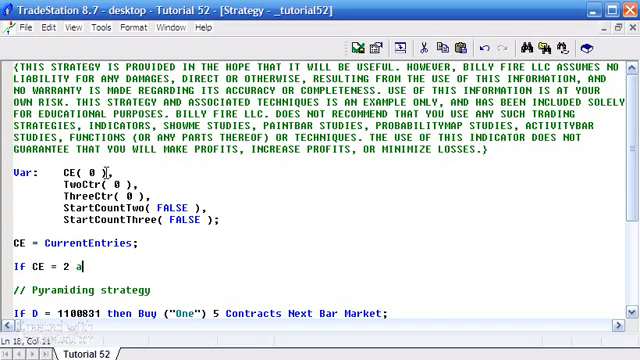
{"action": "type", "text": "nd"}
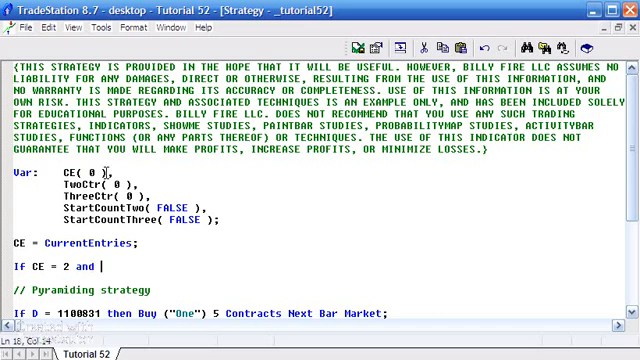
{"action": "type", "text": "CE"}
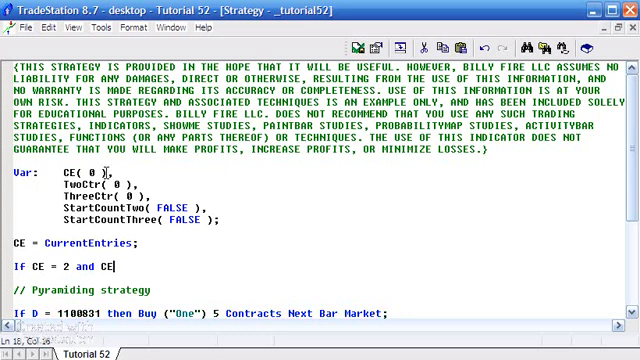
{"action": "type", "text": "[1]"}
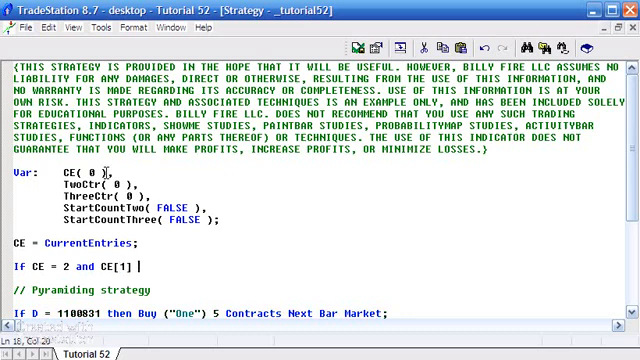
{"action": "type", "text": "<> 2"}
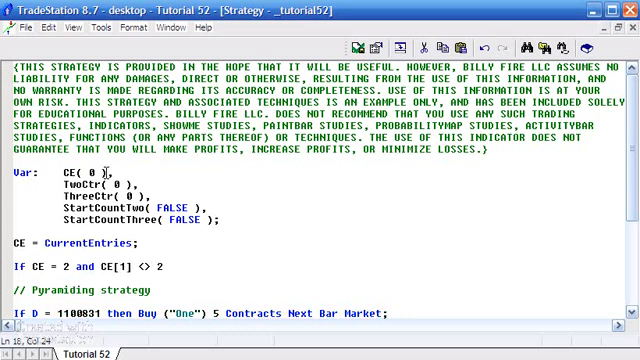
{"action": "type", "text": "then"}
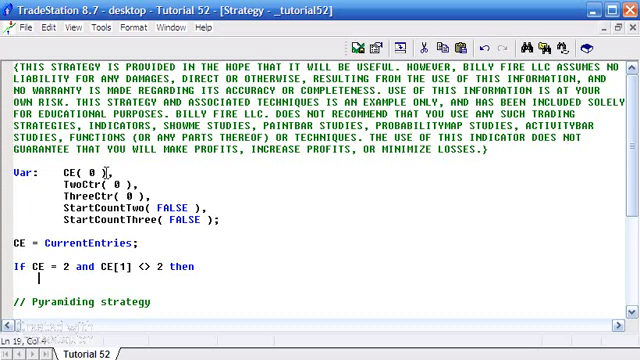
{"action": "type", "text": "Be"}
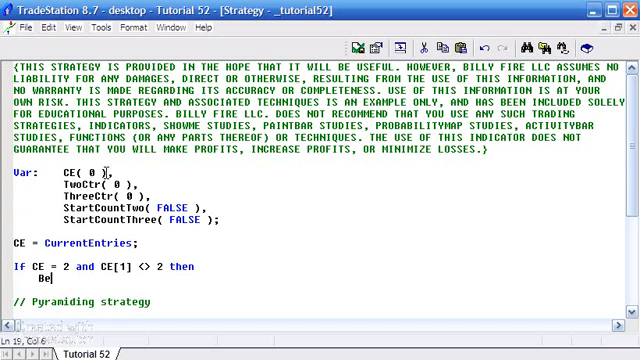
{"action": "type", "text": "gin"}
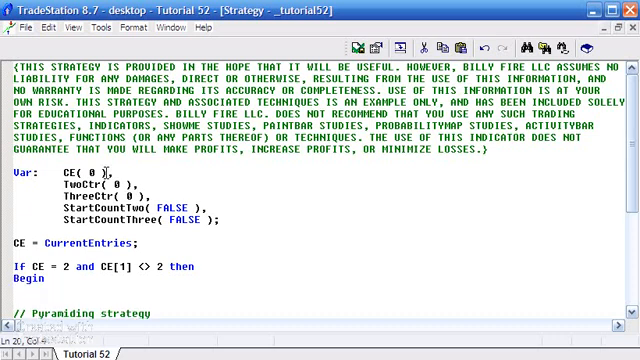
Inside the block reset TwoCtr, set StartCountTwo = TRUE and close with End;, likewise for entry three.
{"action": "type", "text": "TwoCtr = 0"}
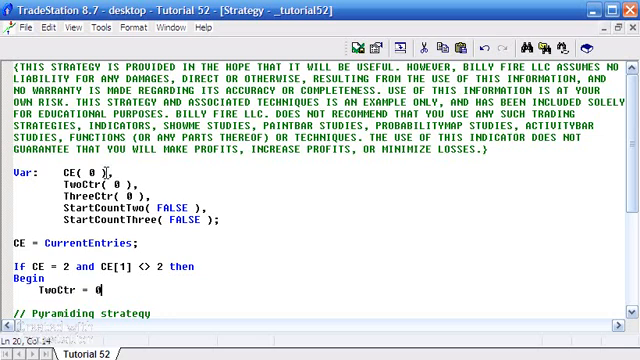
{"action": "type", "text": ";"}
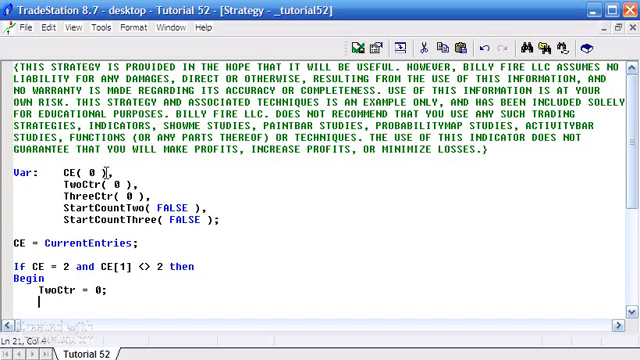
{"action": "type", "text": "StartC"}
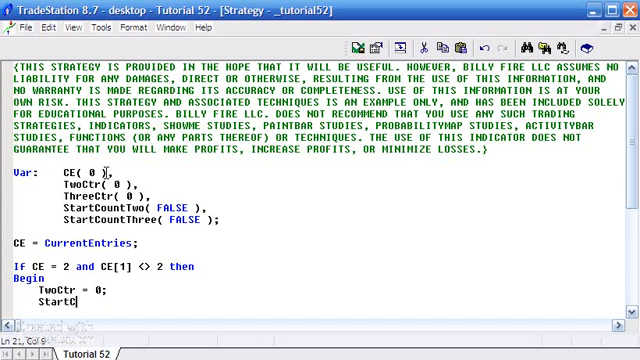
{"action": "type", "text": "ount"}
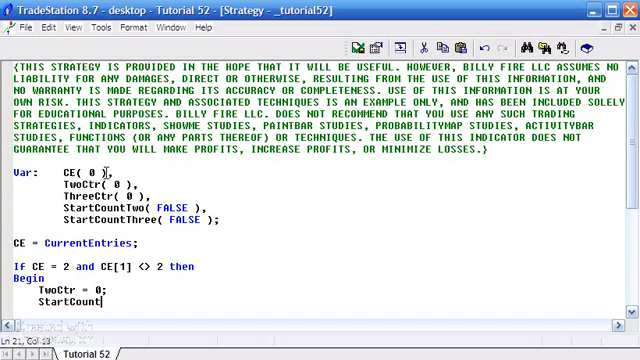
{"action": "type", "text": "Two"}
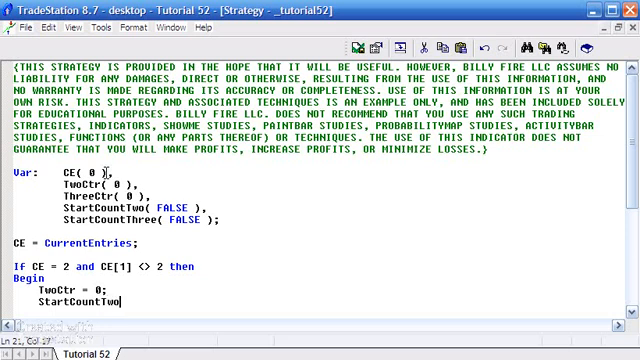
{"action": "type", "text": "="}
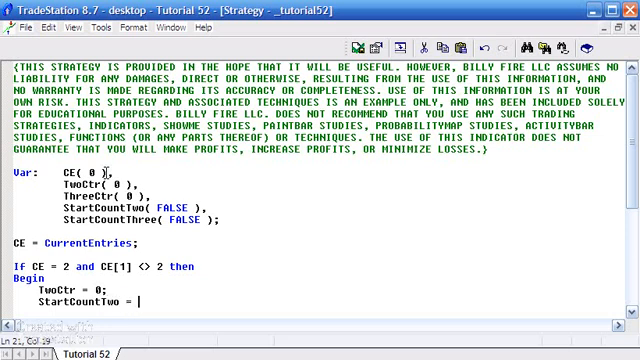
{"action": "type", "text": "TRUE"}
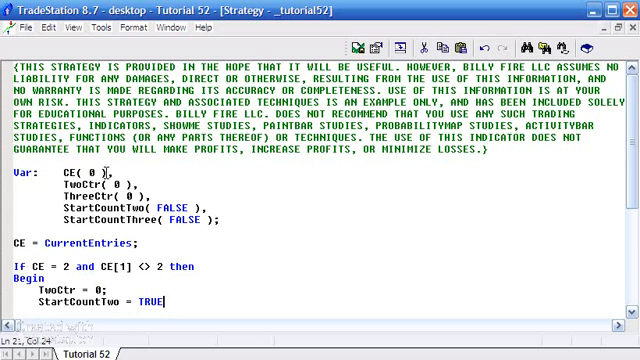
{"action": "type", "text": ";"}
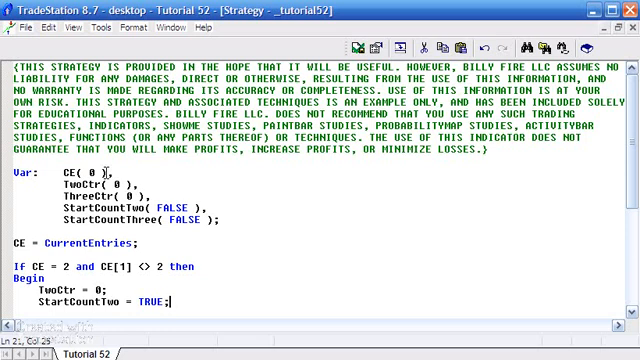
{"action": "type", "text": "End;"}
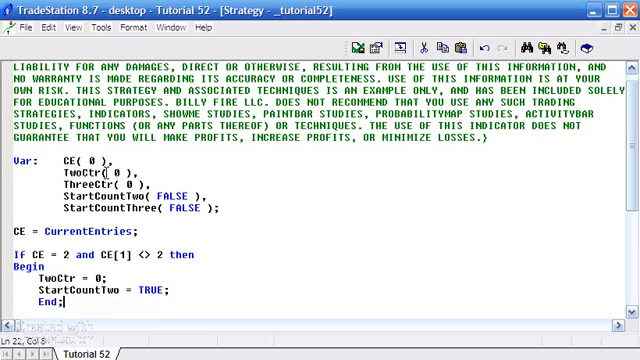
{"action": "scroll", "scroll_direction": "down", "scroll_amount": 3}
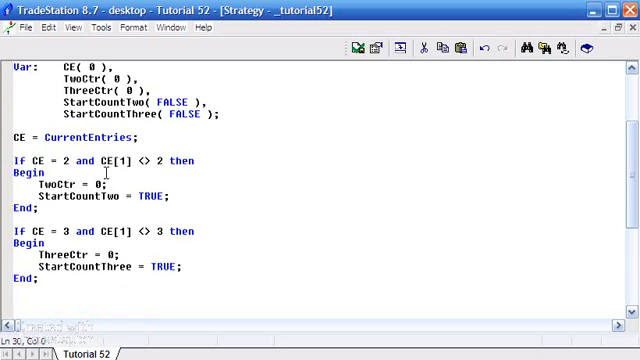
Add 'If StartCountTwo then TwoCtr = TwoCtr + 1;' and the matching ThreeCtr increment line.
{"action": "type", "text": "If Star"}
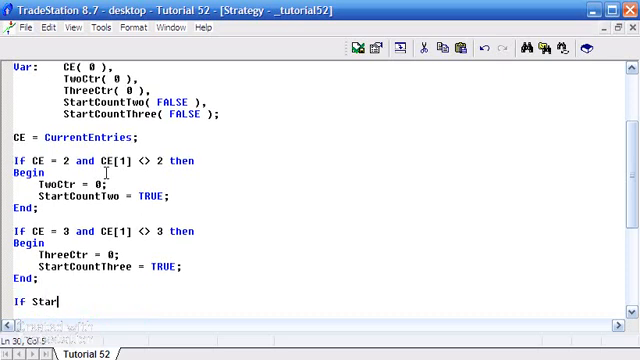
{"action": "type", "text": "C"}
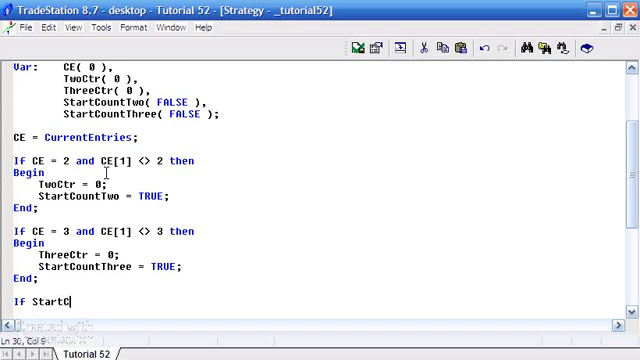
{"action": "type", "text": "ountTwo then"}
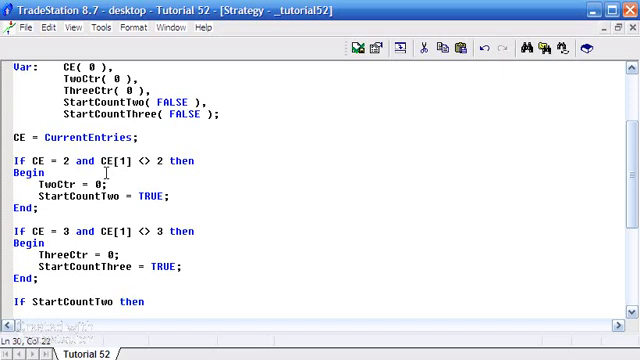
{"action": "type", "text": "TwoCtr"}
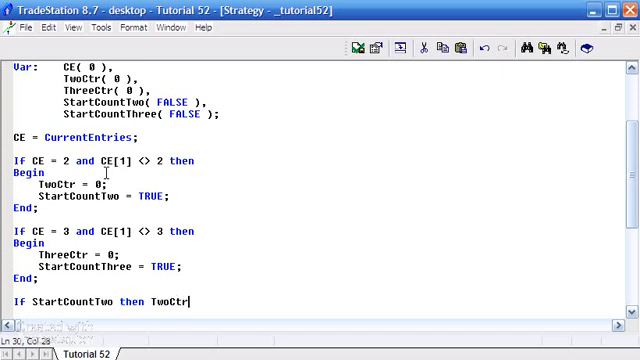
{"action": "type", "text": "= TwoCtr"}
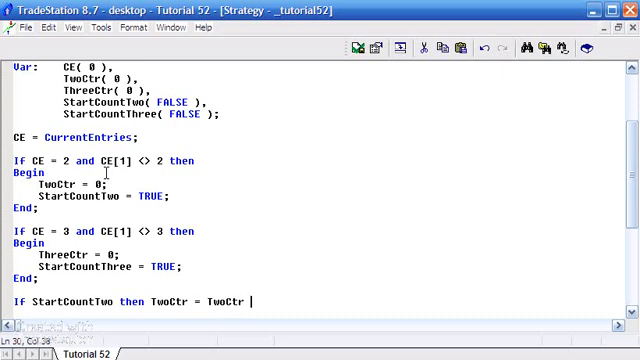
{"action": "type", "text": "+1"}
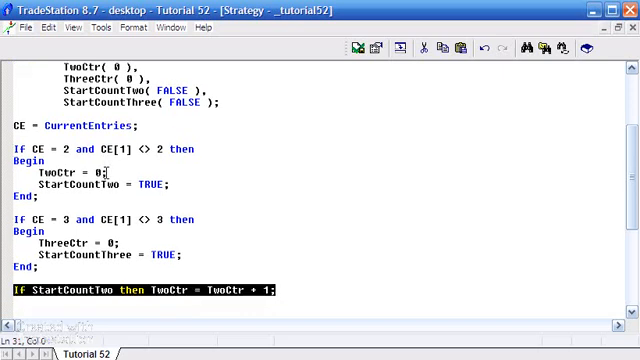
{"action": "scroll", "scroll_direction": "down", "scroll_amount": 3}
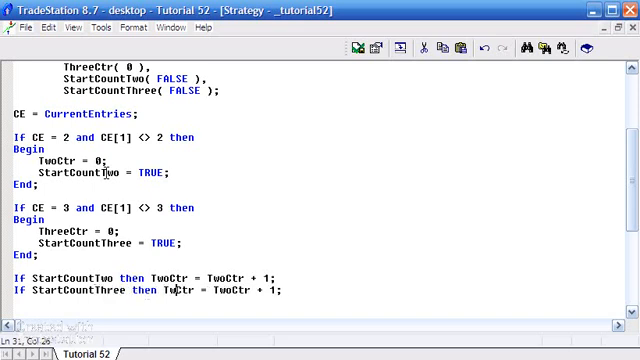
{"action": "type", "text": "ThreeCtr"}
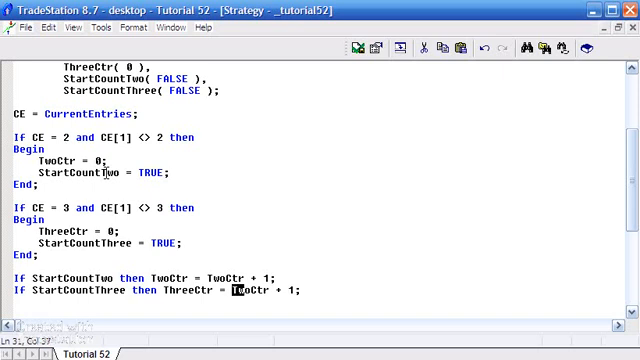
{"action": "type", "text": "ThreeCtr"}
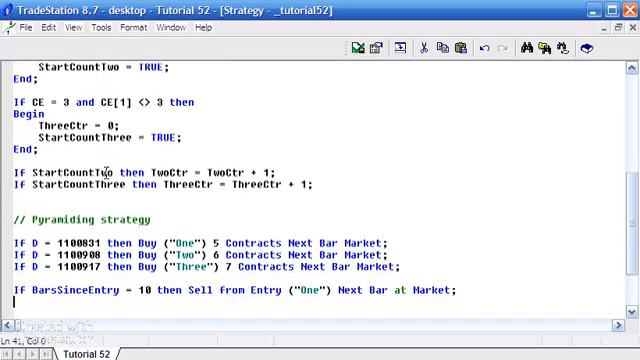
{"action": "scroll", "scroll_direction": "down", "scroll_amount": 3}
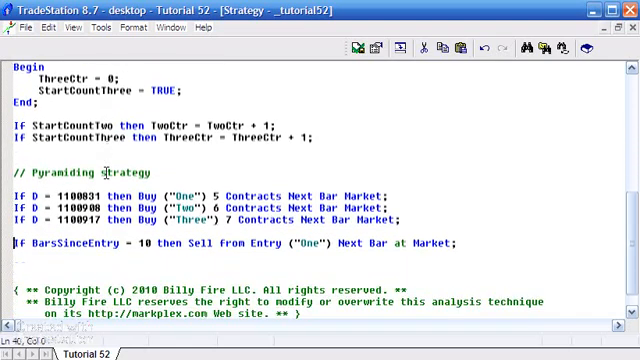
{"action": "triple_click", "coordinate": [240, 243]}
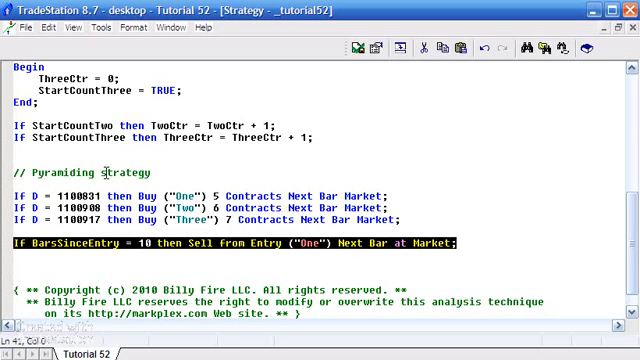